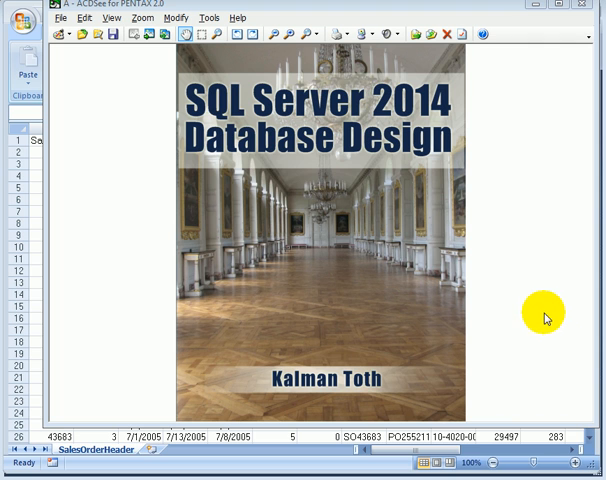
{"action": "mouse_move", "coordinate": [527, 279]}
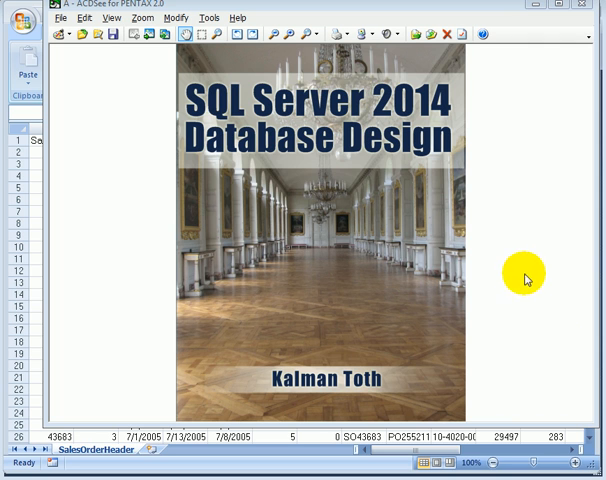
{"action": "mouse_move", "coordinate": [205, 150]}
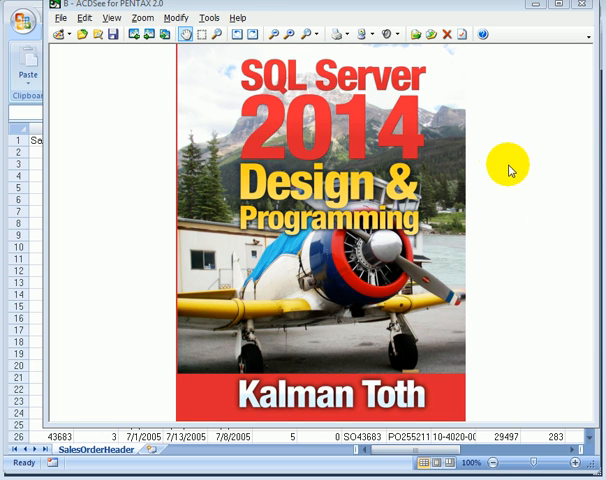
{"action": "mouse_move", "coordinate": [560, 189]}
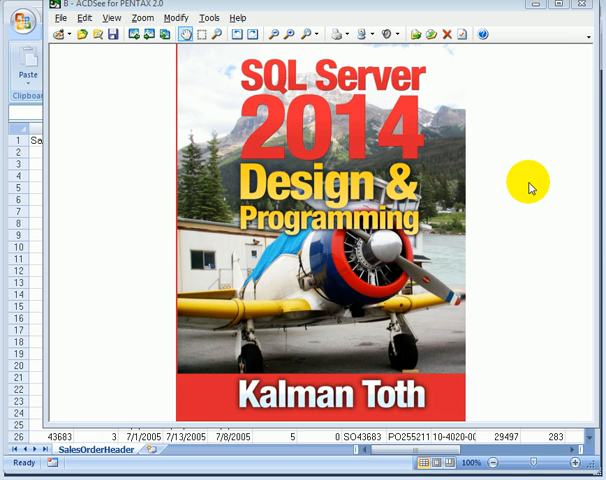
{"action": "mouse_move", "coordinate": [488, 146]}
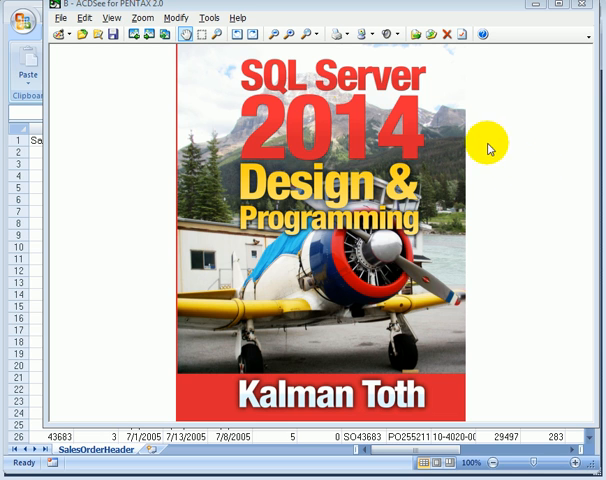
- Advance the ACDSee viewer to the next book cover image
{"action": "key", "text": "Right"}
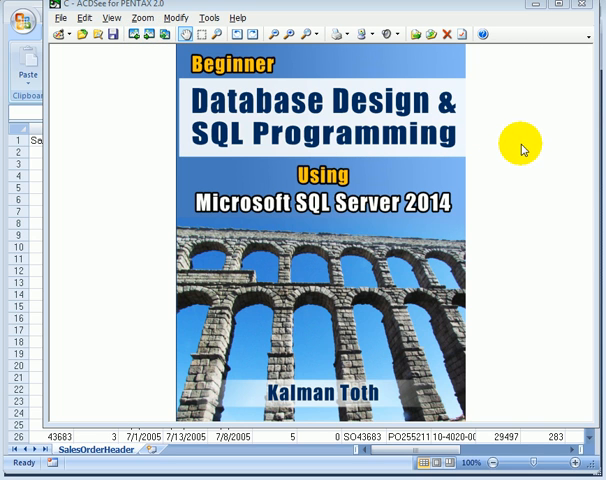
{"action": "mouse_move", "coordinate": [550, 240]}
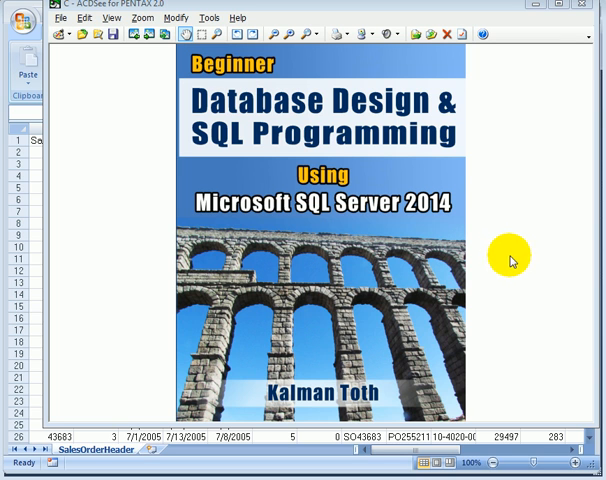
{"action": "mouse_move", "coordinate": [451, 100]}
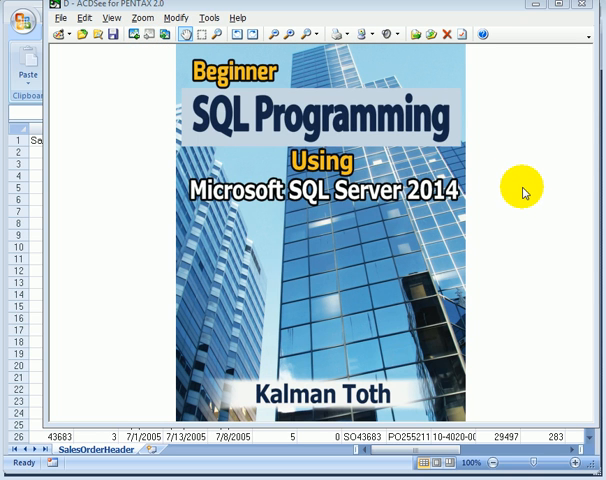
{"action": "mouse_move", "coordinate": [511, 208]}
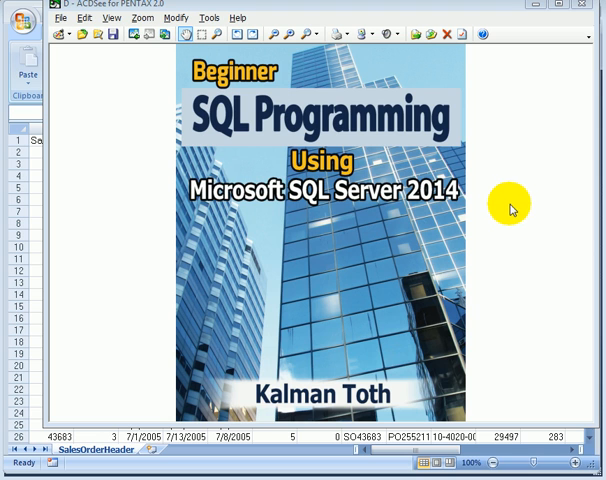
{"action": "mouse_move", "coordinate": [533, 87]}
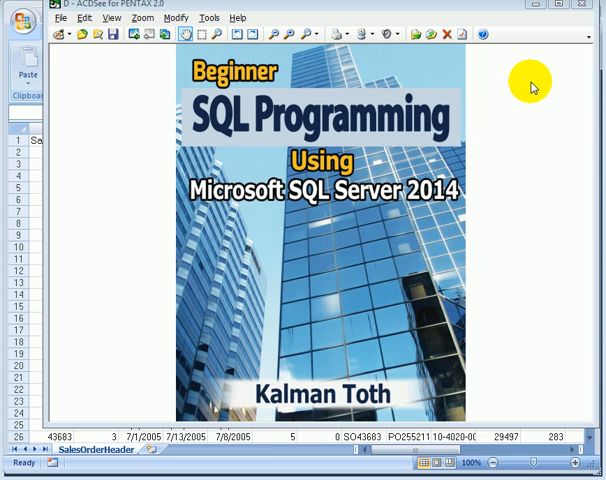
{"action": "mouse_move", "coordinate": [533, 85]}
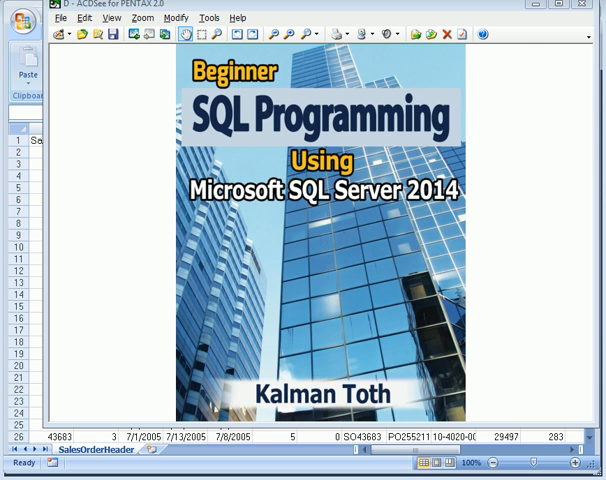
{"action": "mouse_move", "coordinate": [590, 90]}
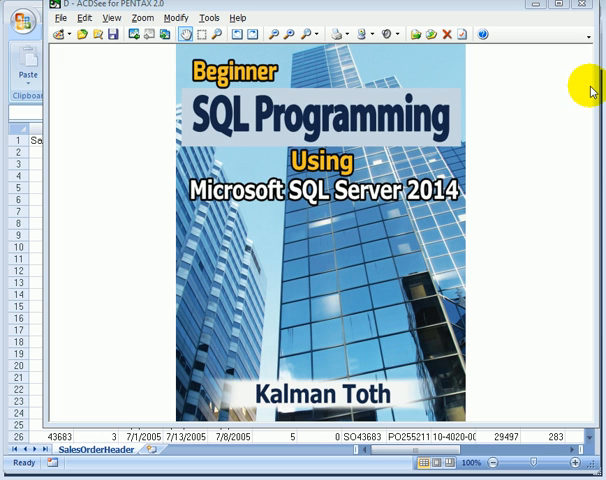
{"action": "mouse_move", "coordinate": [532, 11]}
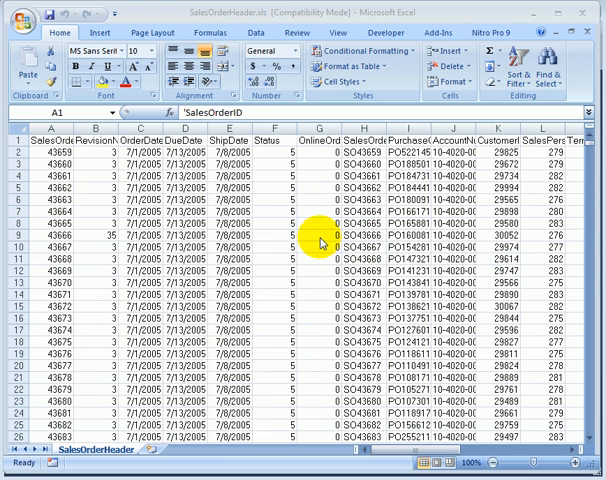
{"action": "mouse_move", "coordinate": [312, 243]}
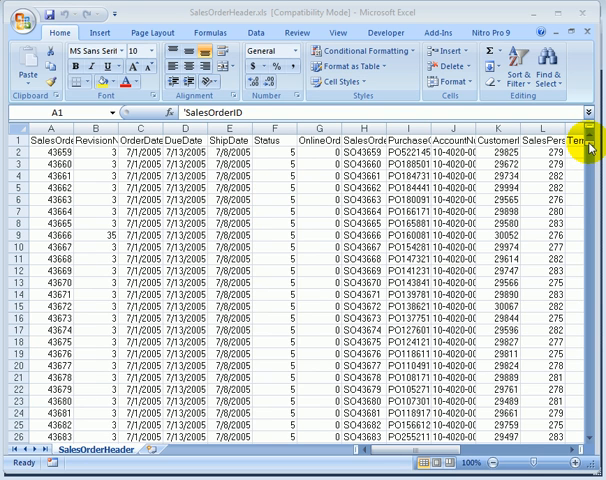
{"action": "mouse_move", "coordinate": [592, 148]}
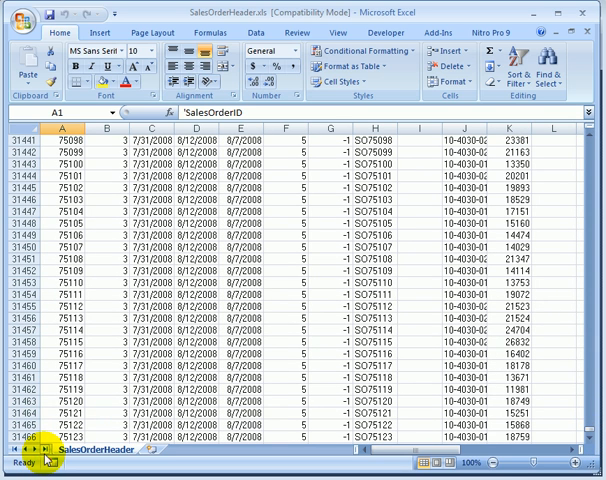
{"action": "mouse_move", "coordinate": [35, 449]}
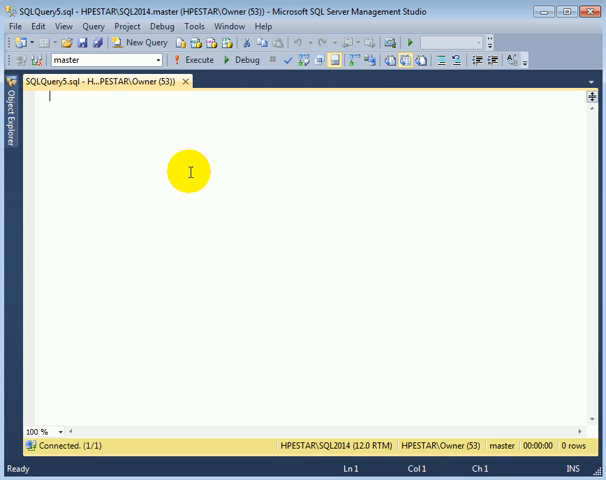
{"action": "mouse_move", "coordinate": [199, 163]}
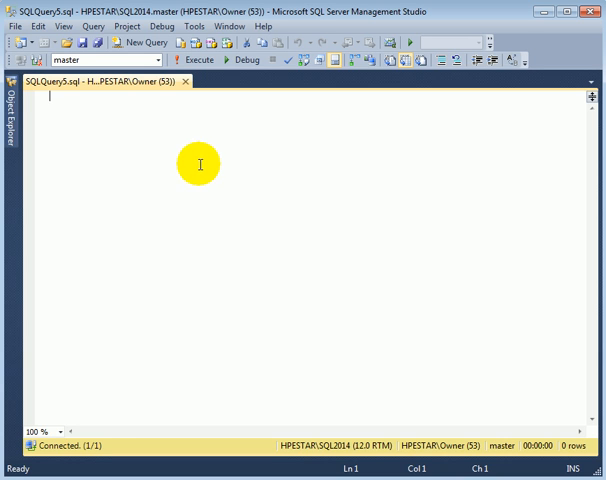
{"action": "mouse_move", "coordinate": [296, 184]}
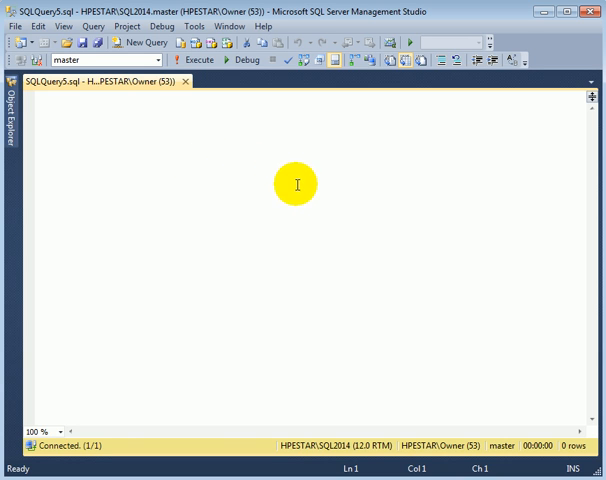
{"action": "mouse_move", "coordinate": [285, 197]}
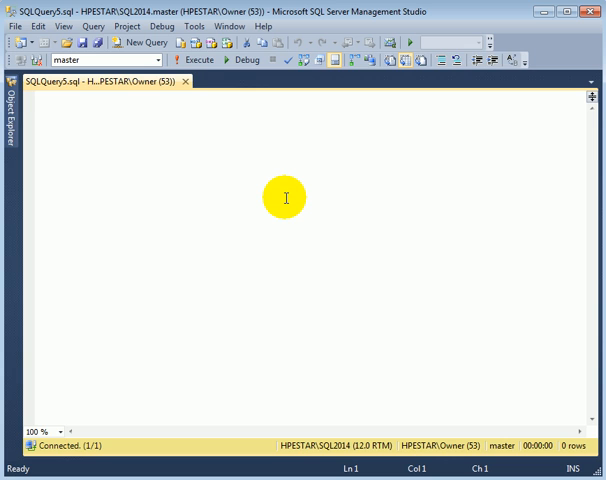
- Write CREATE DATABASE TEST2014 followed by GO in the query window
{"action": "type", "text": "CREA"}
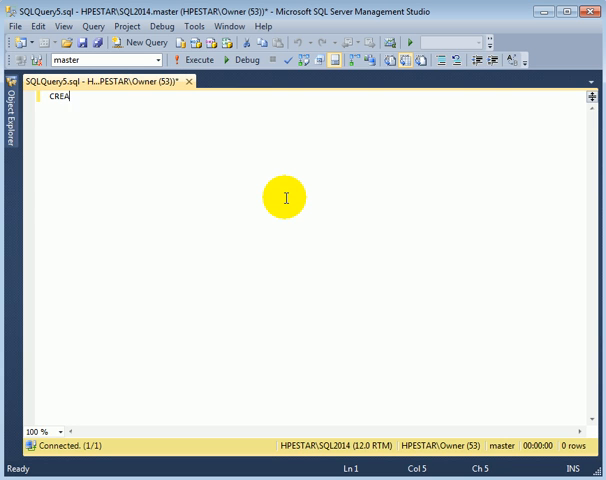
{"action": "type", "text": "TE DATAB"}
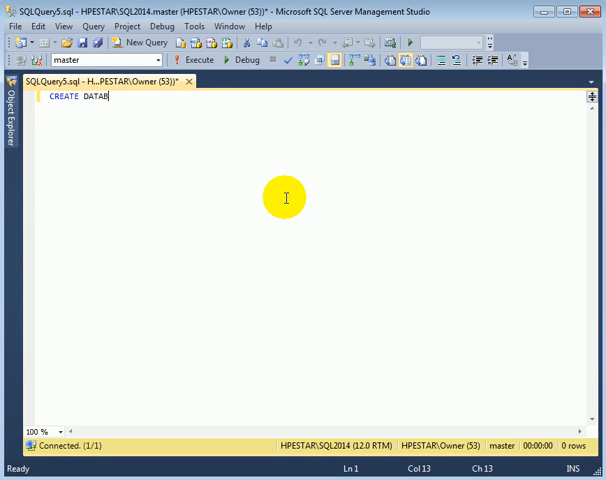
{"action": "type", "text": "ASE T"}
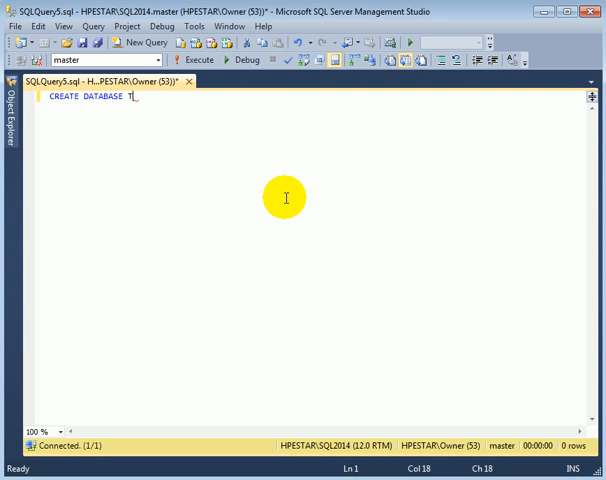
{"action": "type", "text": "EST2"}
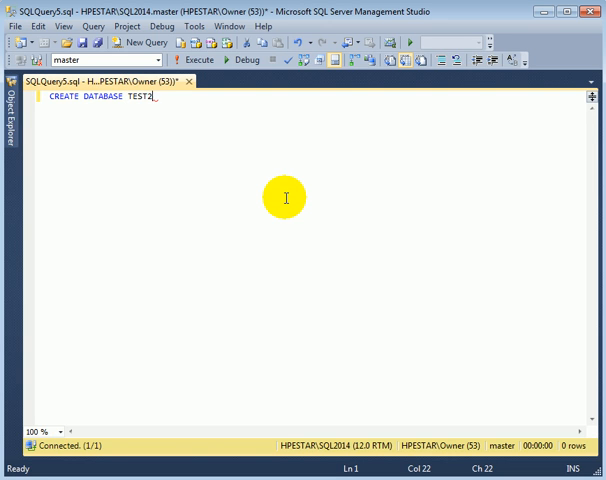
{"action": "type", "text": "014"}
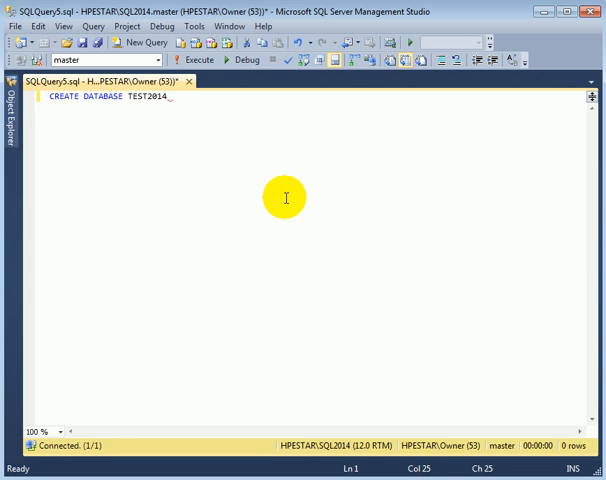
{"action": "type", "text": "GO;"}
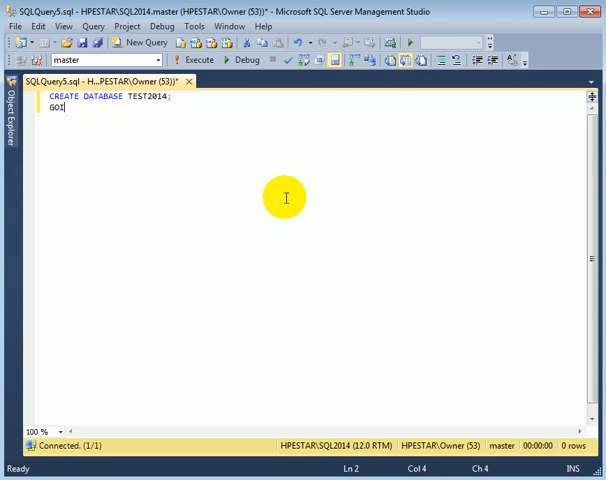
{"action": "key", "text": "enter"}
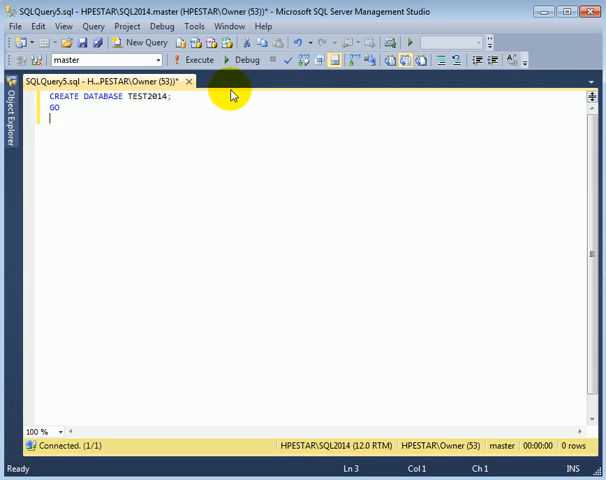
{"action": "left_click", "coordinate": [197, 60]}
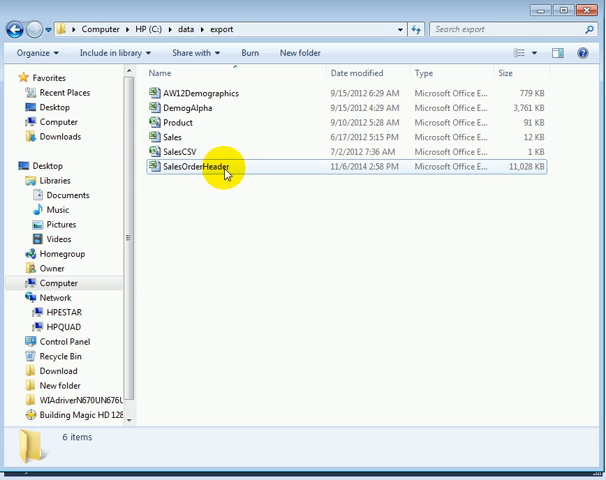
{"action": "mouse_move", "coordinate": [219, 179]}
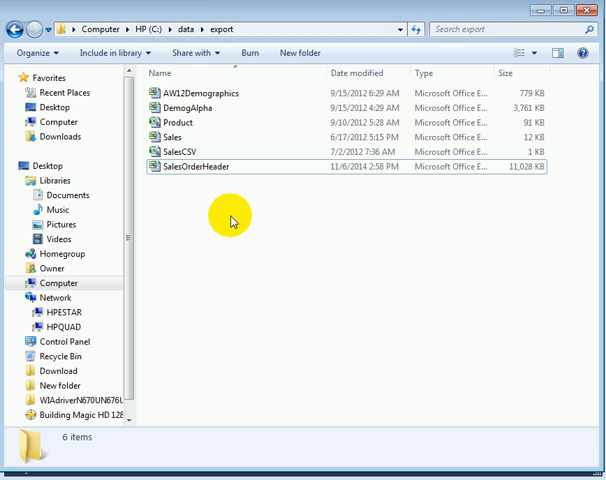
{"action": "mouse_move", "coordinate": [219, 222]}
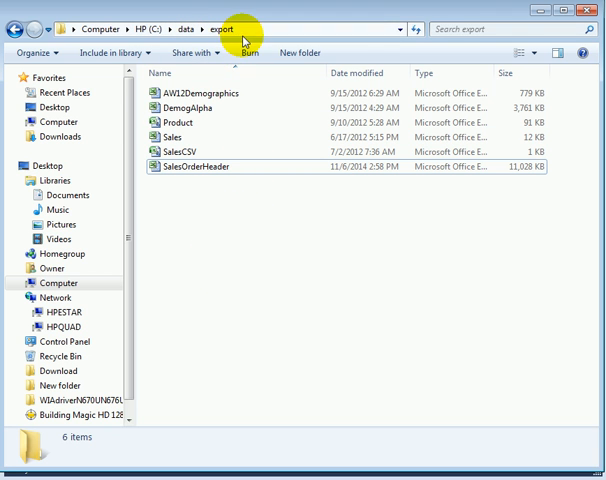
{"action": "mouse_move", "coordinate": [392, 305]}
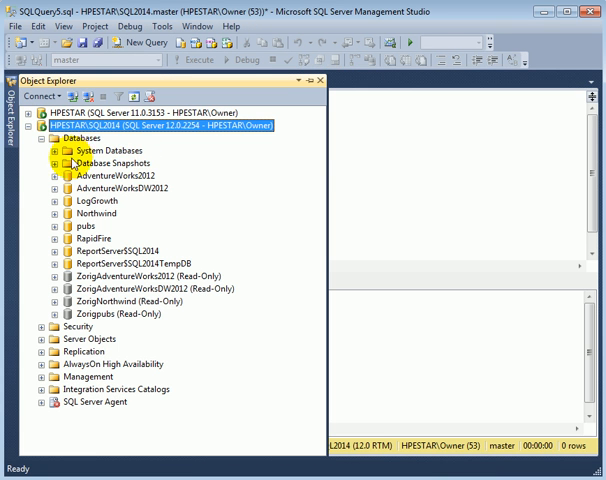
- Refresh the Databases list so TEST2014 appears, and bring up its Tasks submenu
{"action": "right_click", "coordinate": [75, 139]}
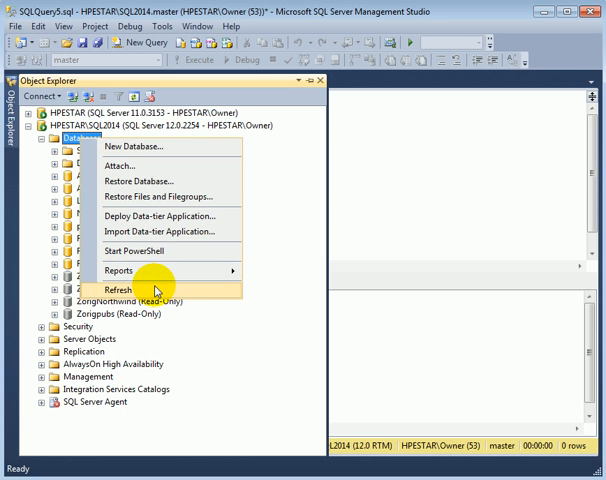
{"action": "left_click", "coordinate": [117, 290]}
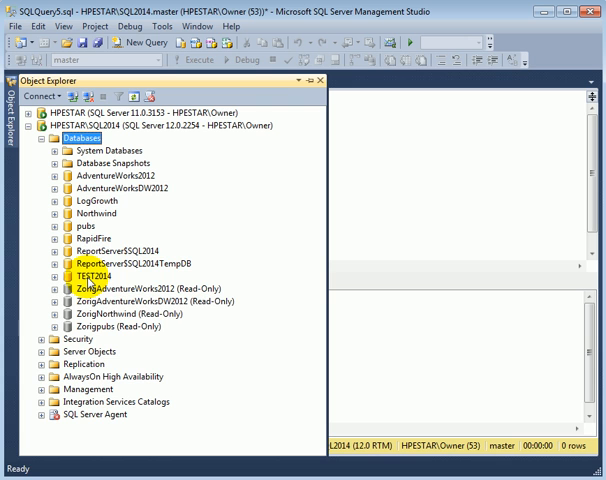
{"action": "right_click", "coordinate": [88, 276]}
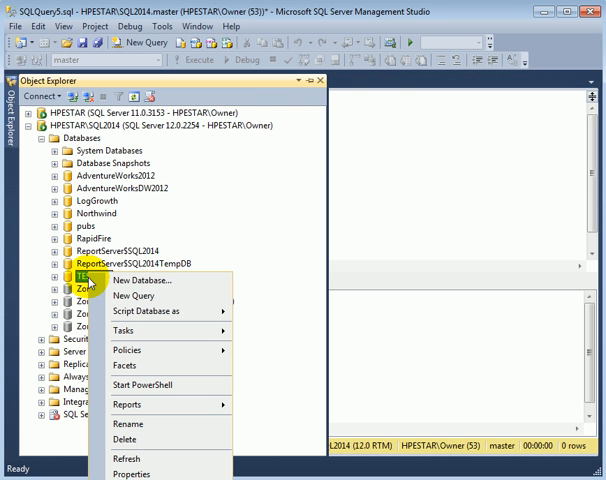
{"action": "left_click", "coordinate": [127, 330]}
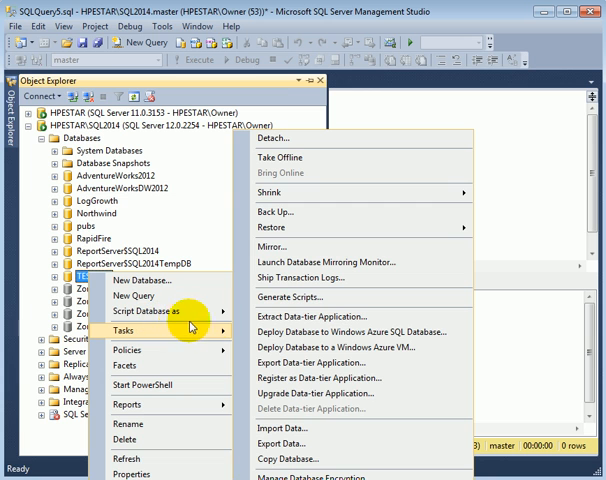
{"action": "mouse_move", "coordinate": [325, 428]}
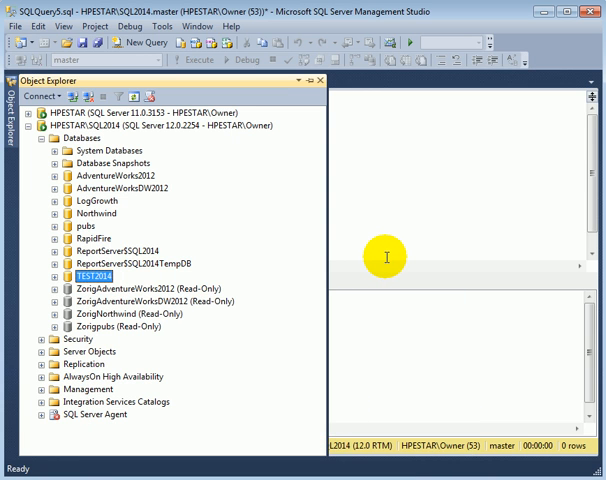
{"action": "mouse_move", "coordinate": [413, 236]}
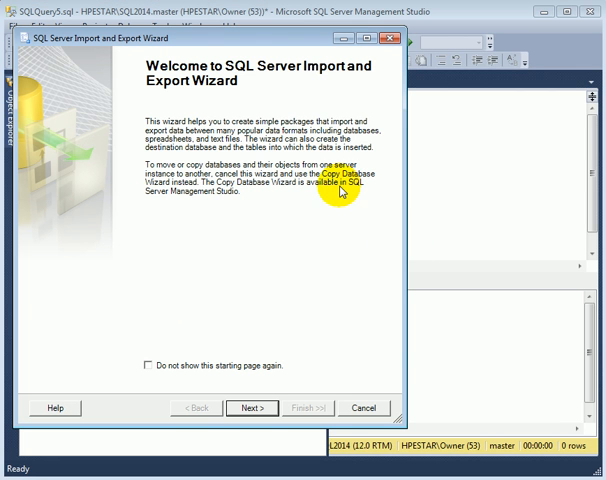
{"action": "mouse_move", "coordinate": [245, 39]}
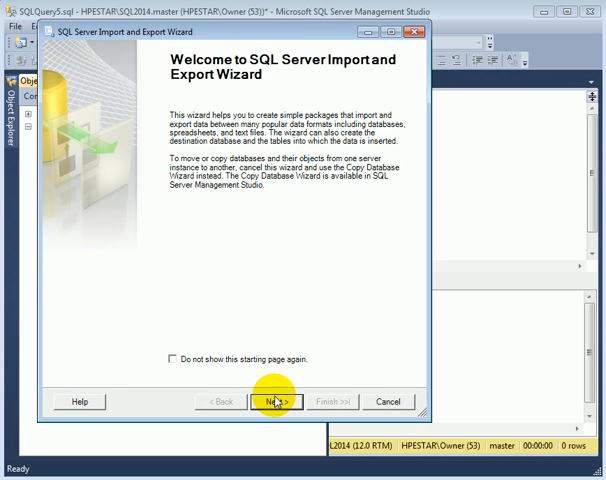
- Move past the Import and Export Wizard welcome page
{"action": "left_click", "coordinate": [278, 401]}
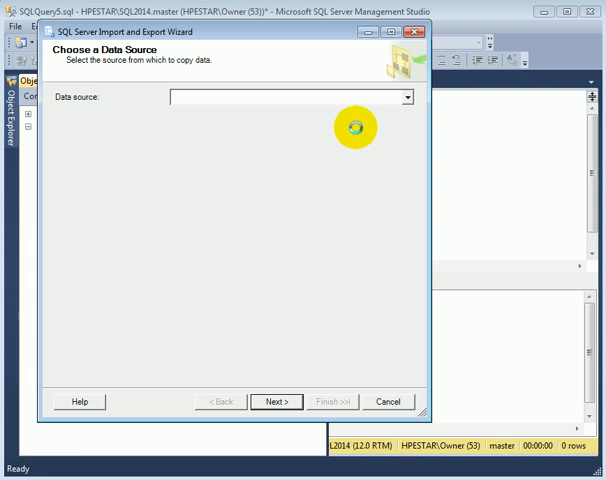
{"action": "mouse_move", "coordinate": [388, 150]}
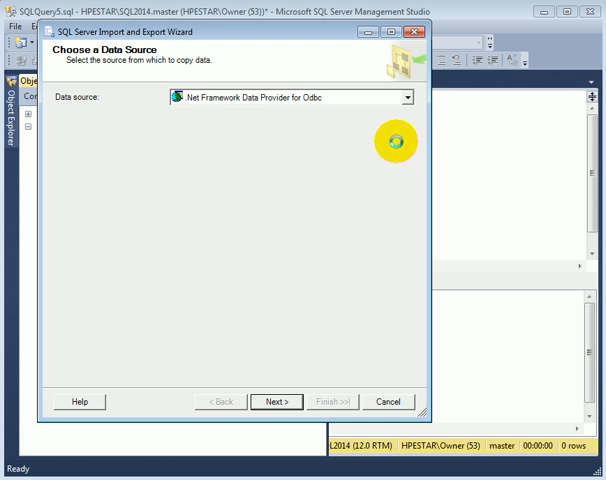
- Set the data source to Microsoft Excel file C:\data\export\SalesOrderHeader.xls
{"action": "left_click", "coordinate": [405, 97]}
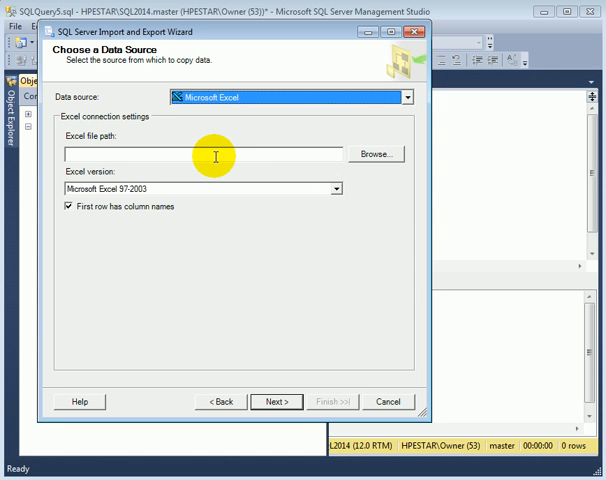
{"action": "mouse_move", "coordinate": [228, 156]}
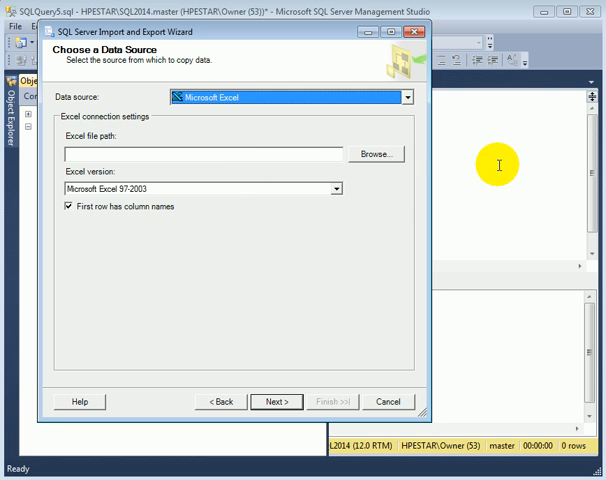
{"action": "type", "text": "C:\\data\\export\\SalesOrderHeader.xls"}
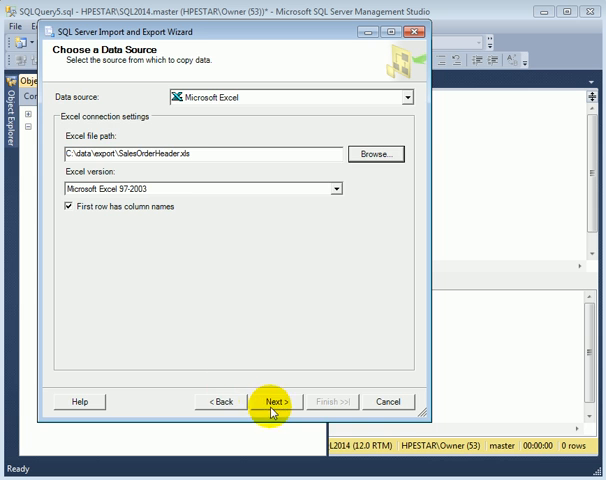
{"action": "left_click", "coordinate": [270, 401]}
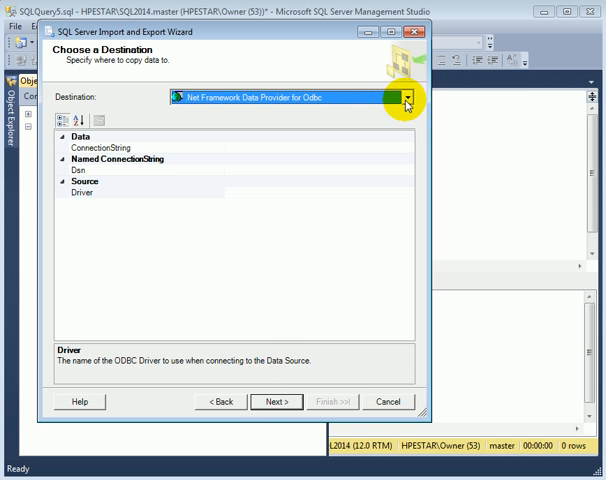
- Set the destination to SQL Server Native Client 11.0 on database TEST2014
{"action": "left_click", "coordinate": [408, 97]}
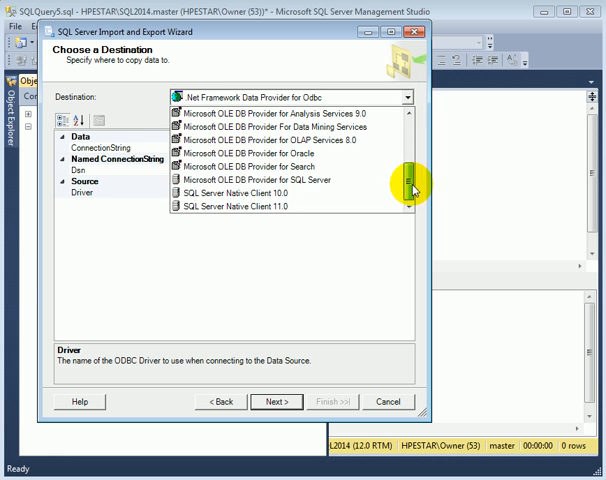
{"action": "left_click", "coordinate": [245, 207]}
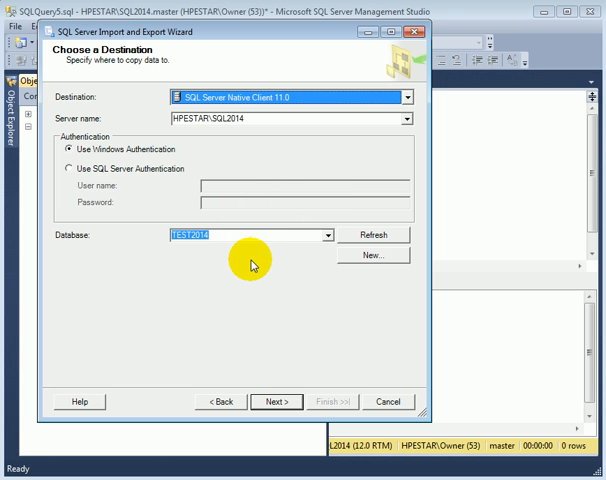
{"action": "mouse_move", "coordinate": [224, 248]}
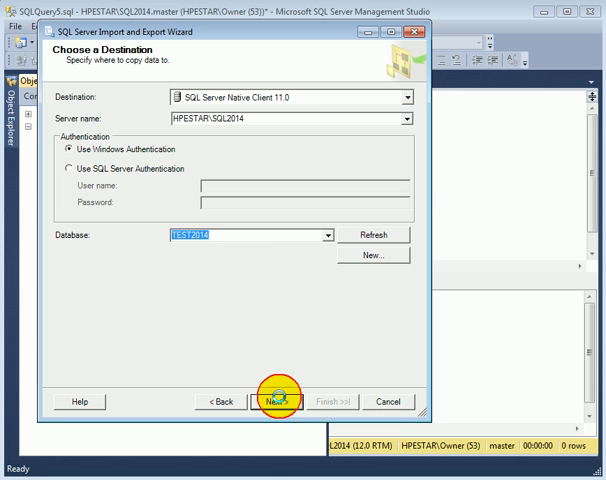
{"action": "left_click", "coordinate": [276, 401]}
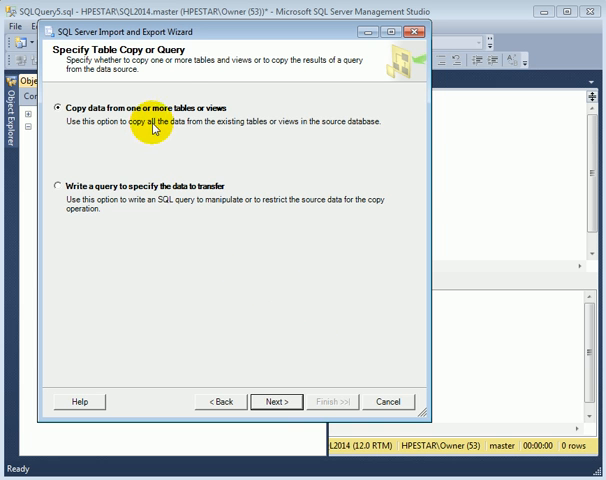
- Tick the SalesOrderHeader sheet for copying to [dbo].[SalesOrderHeader] and view its mappings
{"action": "left_click", "coordinate": [276, 401]}
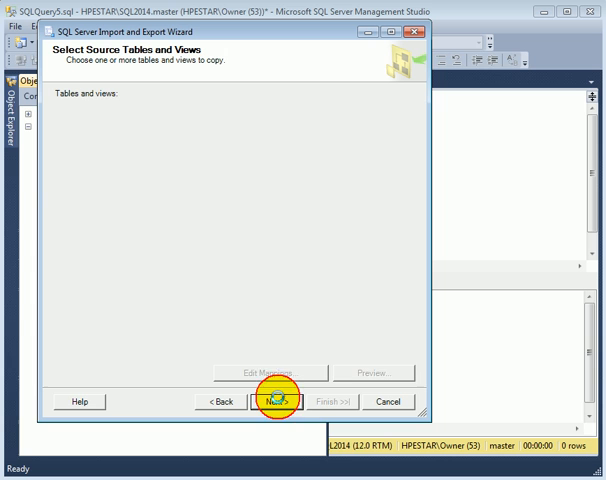
{"action": "left_click", "coordinate": [278, 401]}
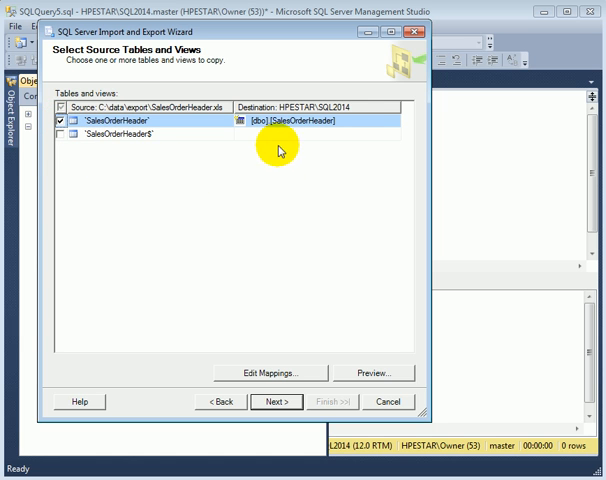
{"action": "mouse_move", "coordinate": [311, 130]}
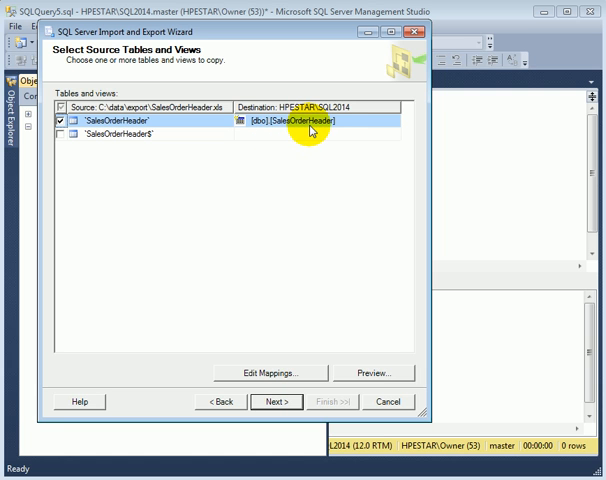
{"action": "mouse_move", "coordinate": [331, 143]}
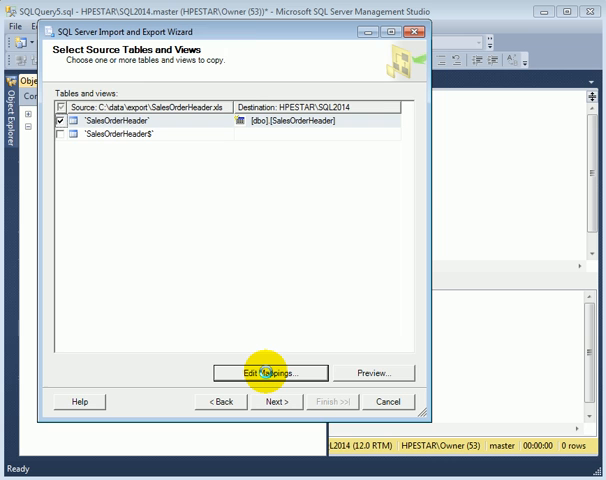
{"action": "left_click", "coordinate": [268, 372]}
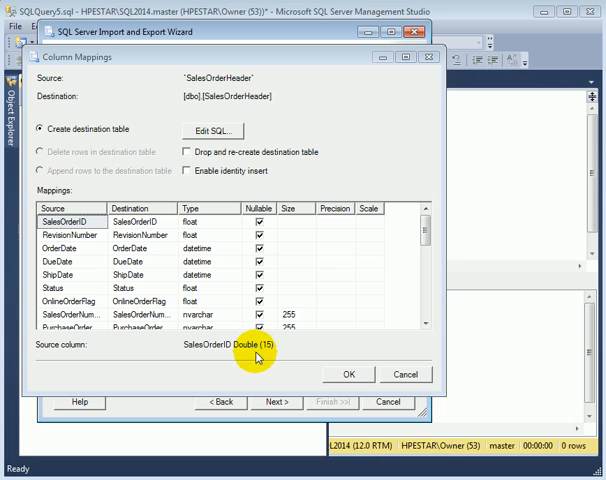
{"action": "mouse_move", "coordinate": [405, 247]}
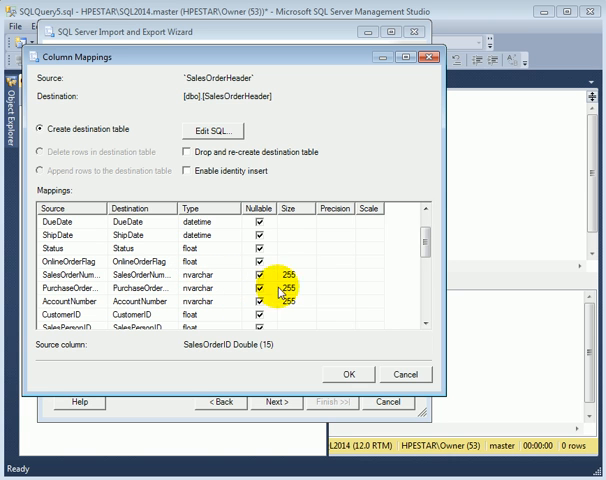
{"action": "mouse_move", "coordinate": [305, 292]}
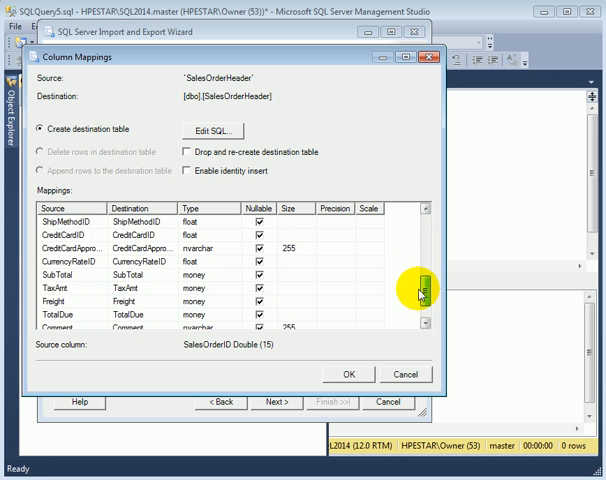
- Review the generated CREATE TABLE statement and dismiss it unchanged
{"action": "left_click_drag", "start_coordinate": [419, 280], "coordinate": [419, 265]}
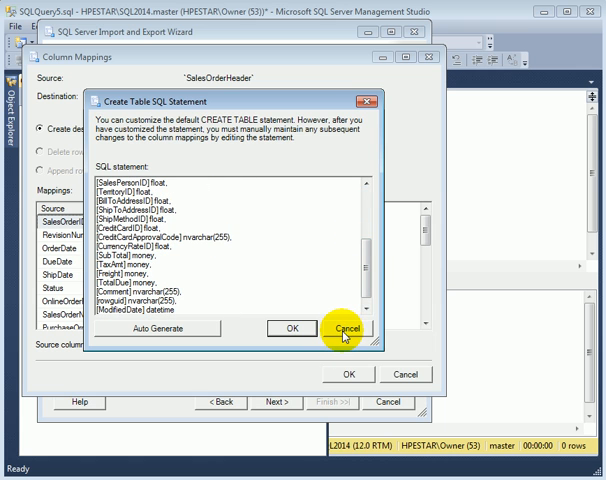
{"action": "left_click", "coordinate": [353, 328]}
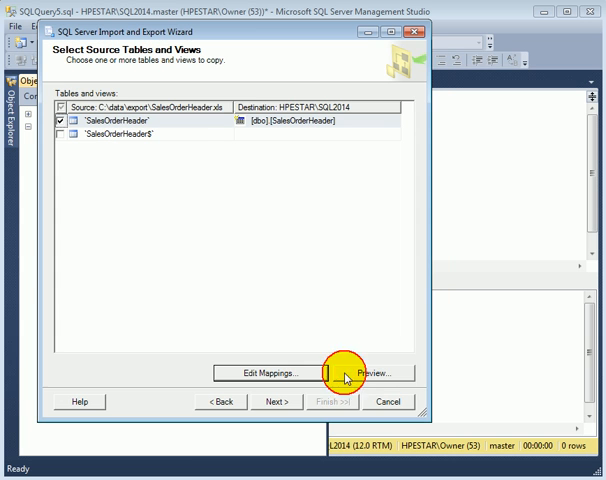
{"action": "left_click", "coordinate": [374, 372]}
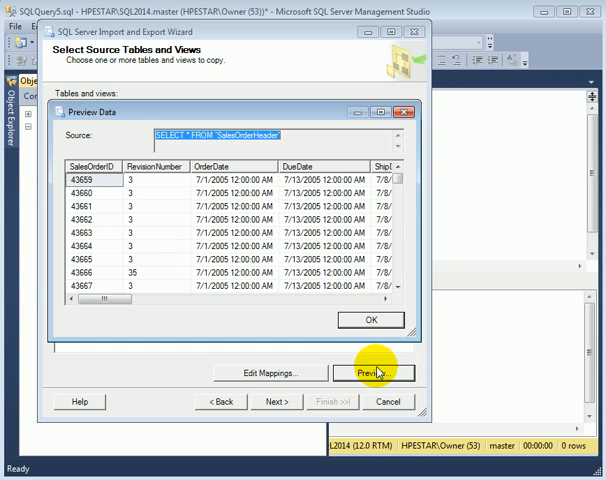
{"action": "mouse_move", "coordinate": [155, 260]}
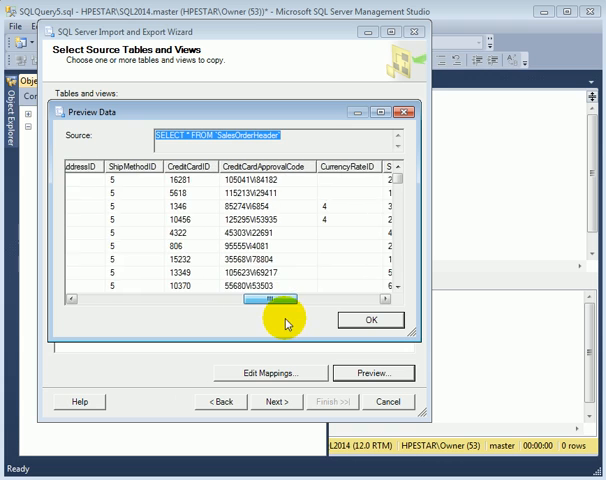
{"action": "left_click_drag", "start_coordinate": [269, 303], "coordinate": [337, 303]}
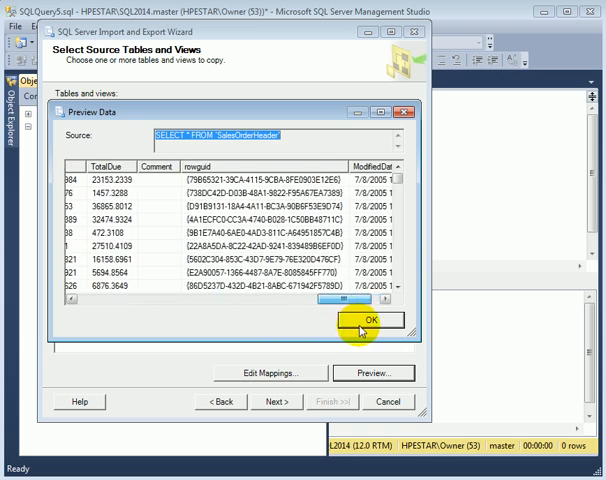
{"action": "left_click_drag", "start_coordinate": [340, 301], "coordinate": [270, 309]}
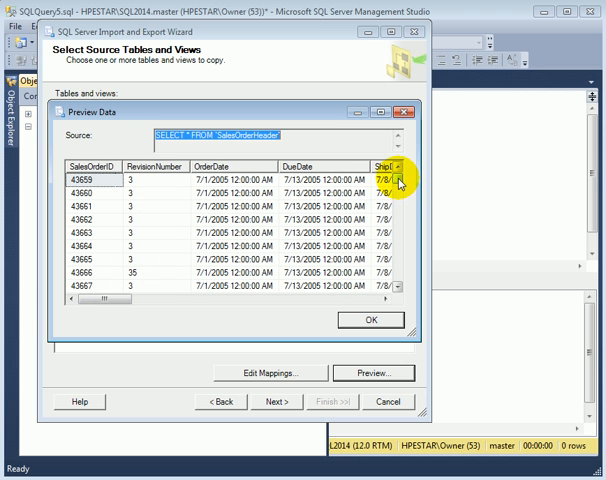
{"action": "scroll", "scroll_direction": "down", "scroll_amount": 3}
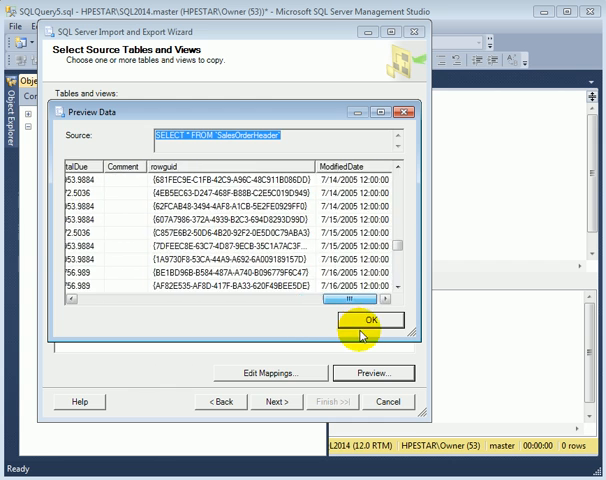
{"action": "left_click", "coordinate": [373, 320]}
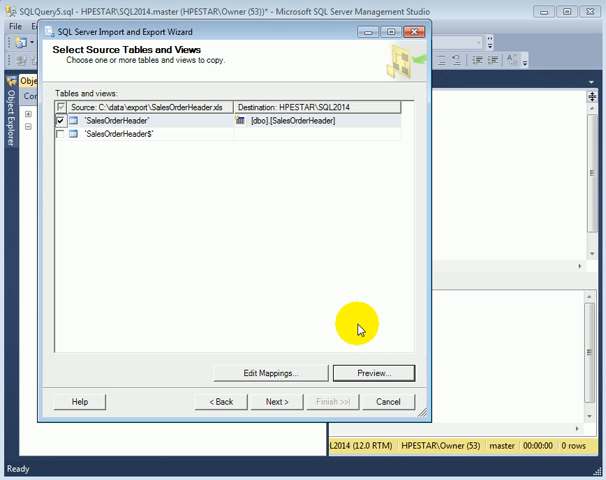
{"action": "left_click", "coordinate": [278, 401]}
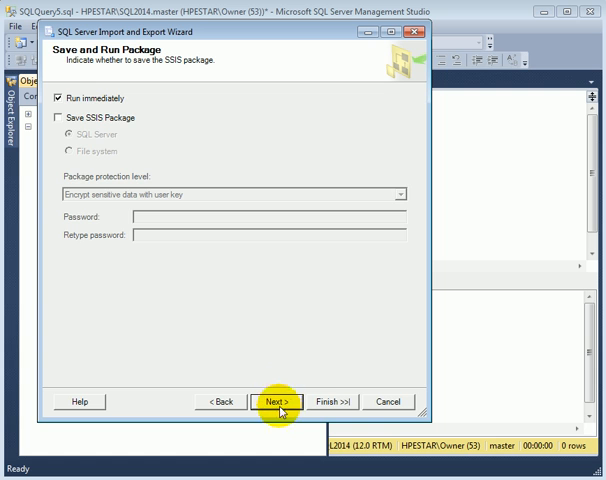
- Keep Run immediately checked and advance to the Complete the Wizard summary
{"action": "left_click", "coordinate": [277, 401]}
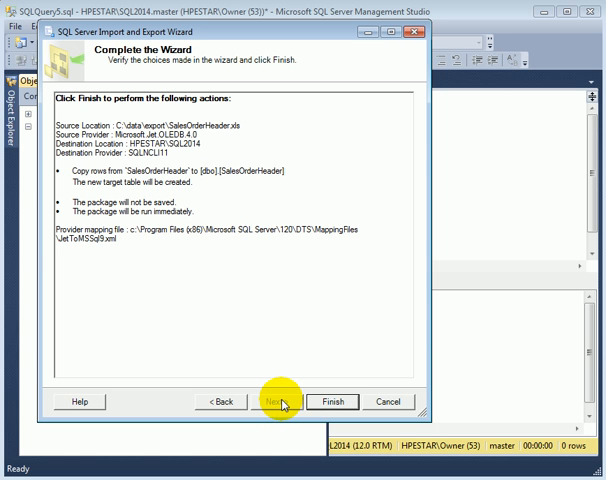
{"action": "mouse_move", "coordinate": [331, 401]}
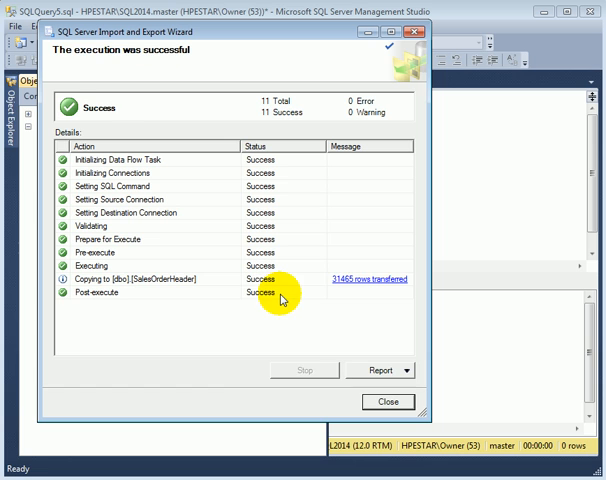
{"action": "mouse_move", "coordinate": [315, 298]}
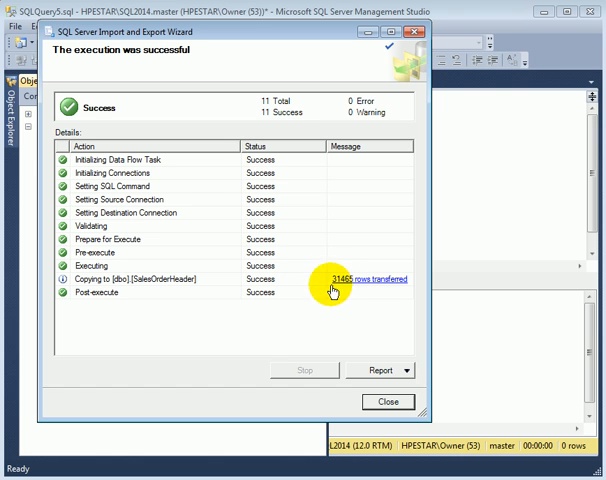
{"action": "mouse_move", "coordinate": [324, 330]}
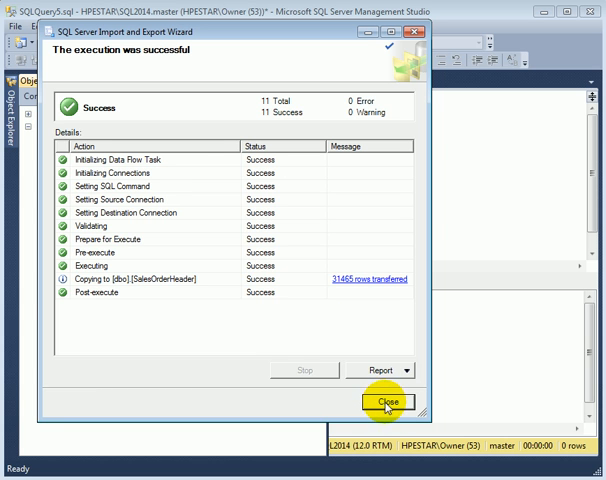
- Close the wizard after the successful 31465-row import report
{"action": "left_click", "coordinate": [387, 402]}
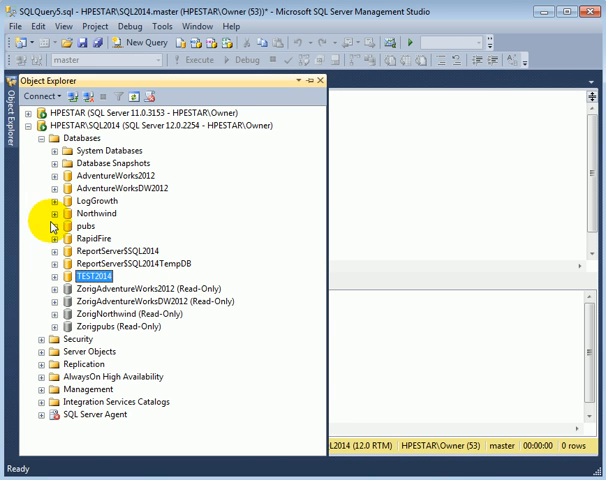
{"action": "mouse_move", "coordinate": [50, 251]}
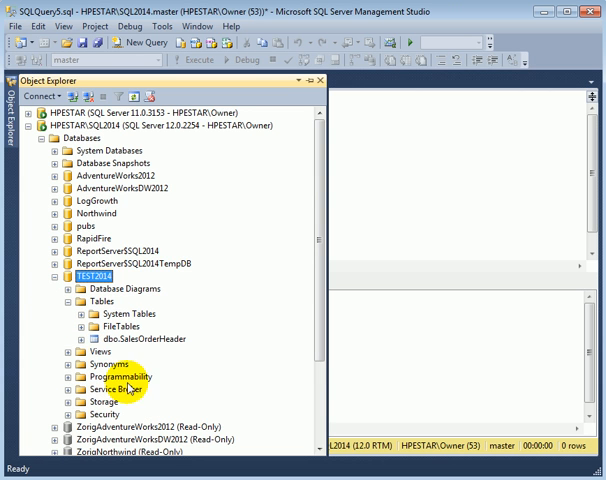
{"action": "mouse_move", "coordinate": [200, 361]}
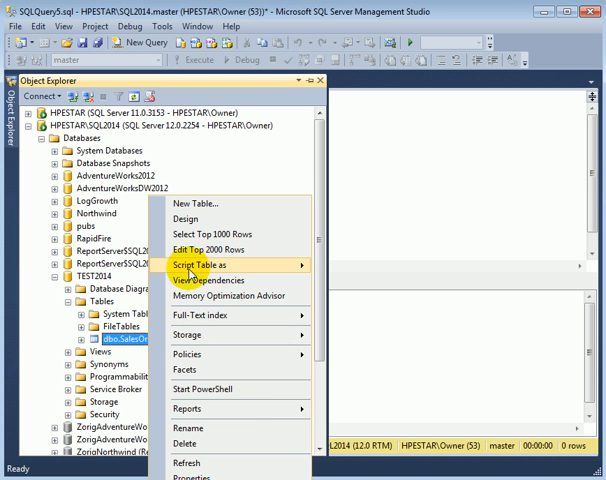
- Run Select Top 1000 Rows on dbo.SalesOrderHeader in TEST2014, returning 1000 rows
{"action": "left_click", "coordinate": [214, 237]}
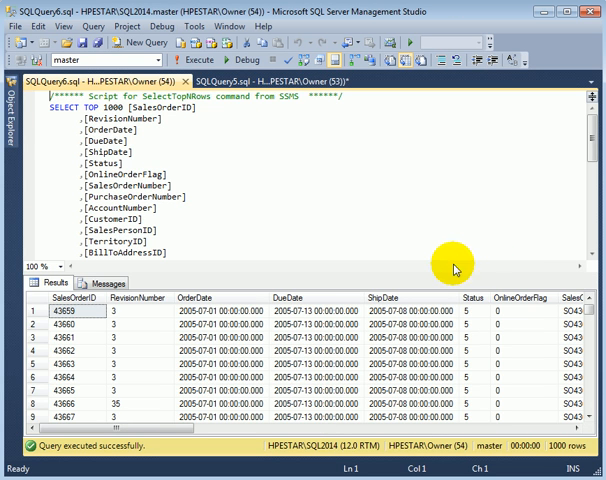
{"action": "mouse_move", "coordinate": [373, 272]}
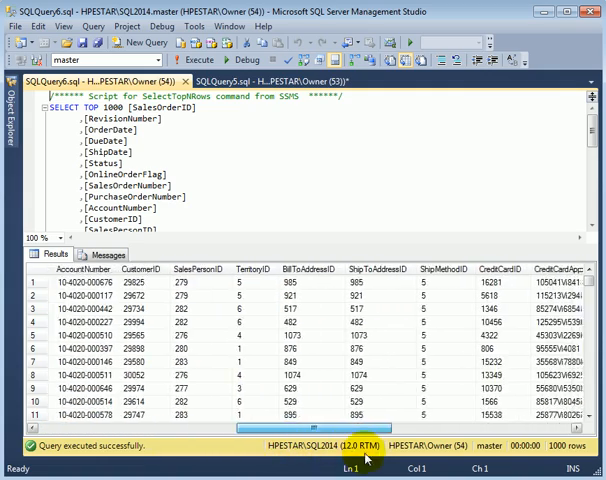
{"action": "scroll", "scroll_direction": "right", "scroll_amount": 3}
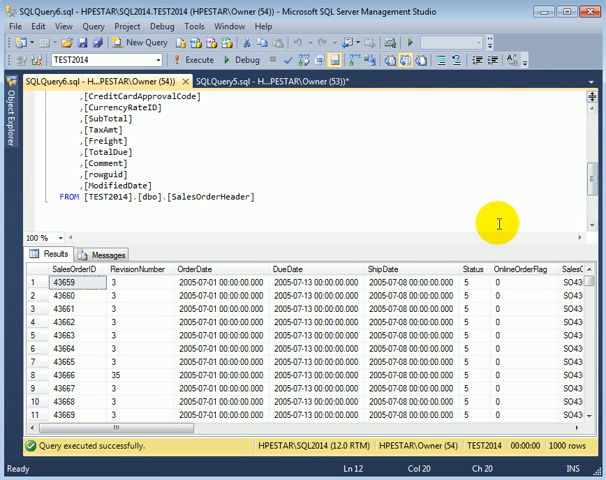
{"action": "mouse_move", "coordinate": [286, 218]}
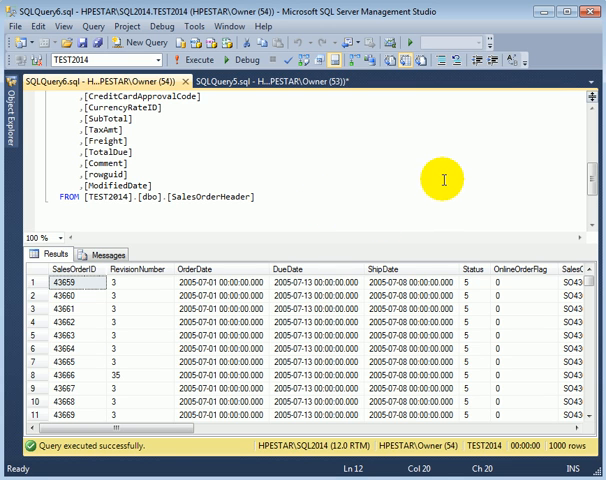
{"action": "mouse_move", "coordinate": [381, 207]}
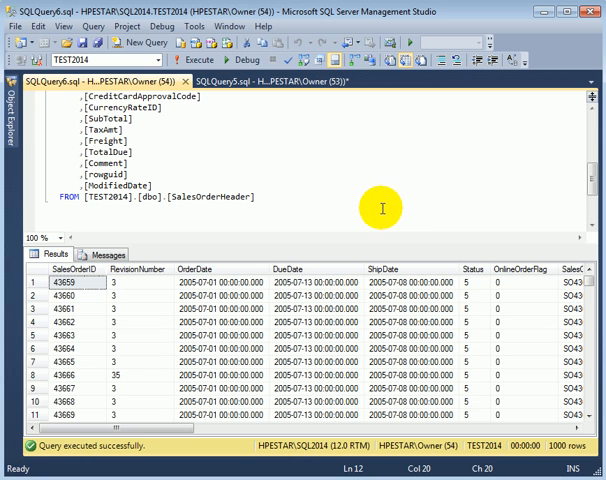
{"action": "mouse_move", "coordinate": [384, 200]}
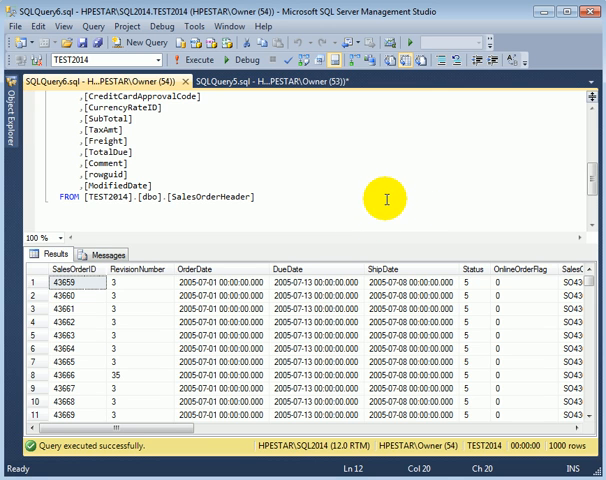
{"action": "mouse_move", "coordinate": [371, 197]}
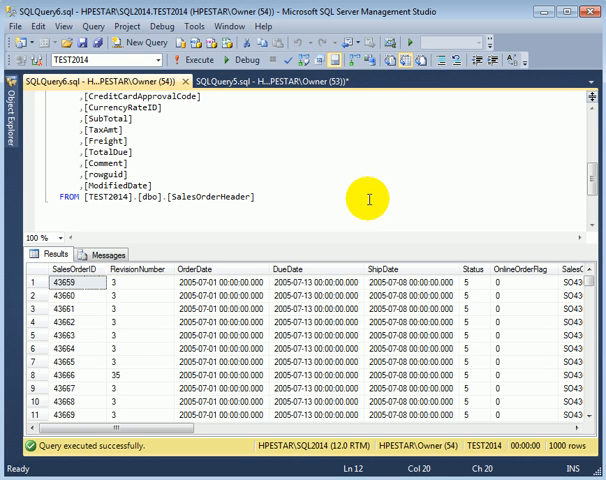
{"action": "mouse_move", "coordinate": [400, 176]}
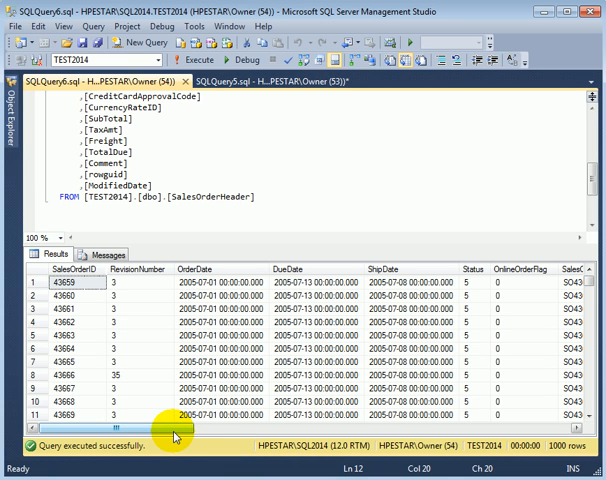
{"action": "mouse_move", "coordinate": [168, 434]}
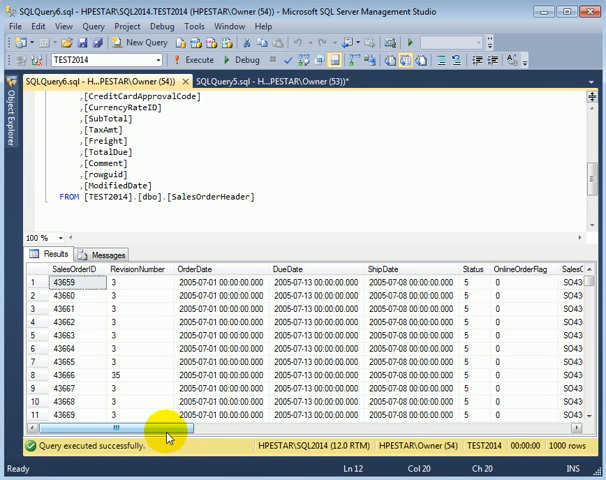